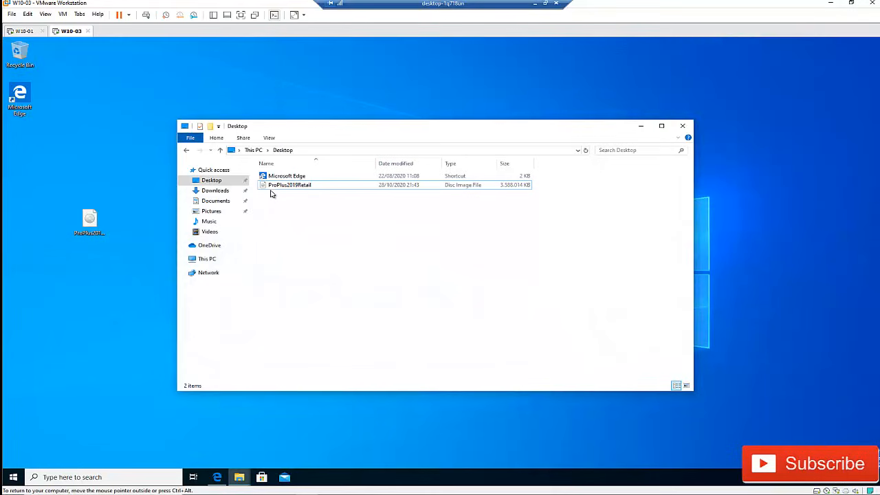
mouse_move(297, 187)
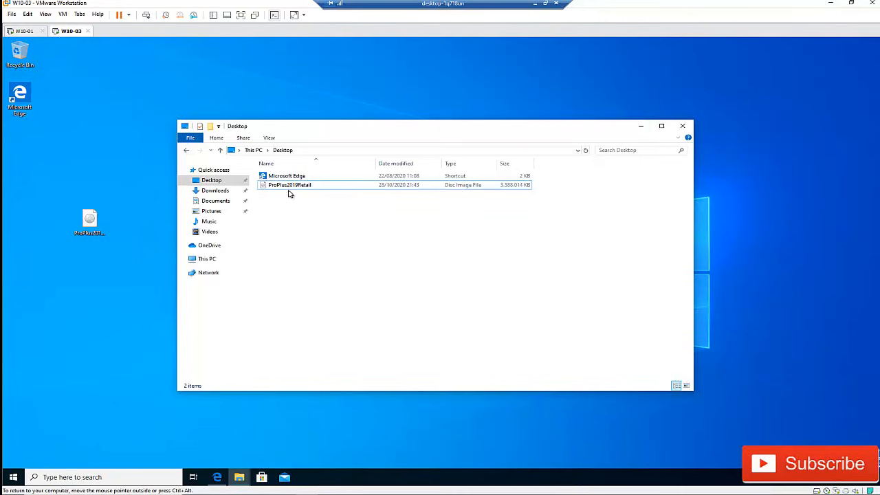
mouse_move(283, 223)
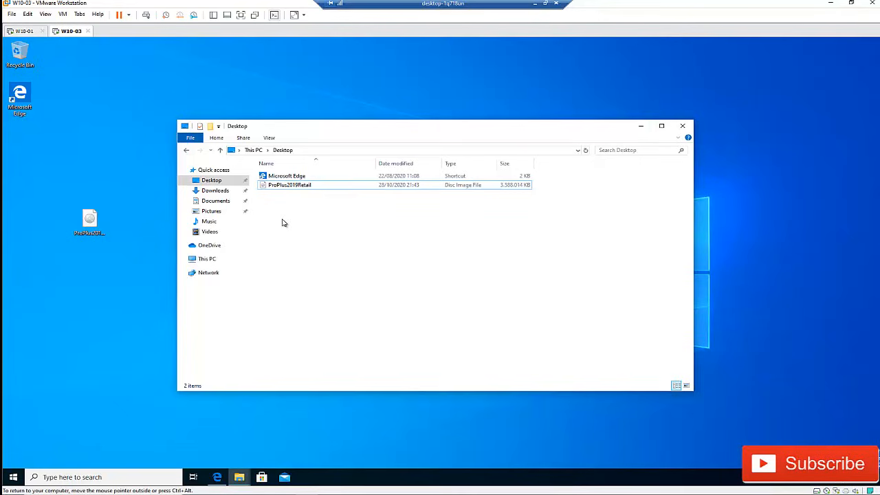
mouse_move(282, 194)
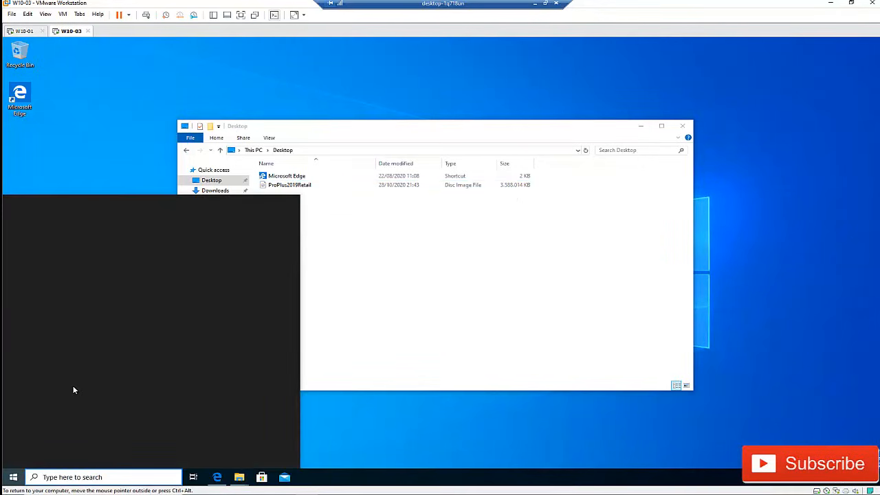
Launch Excel from the Start menu so the product key prompt appears.
left_click(13, 475)
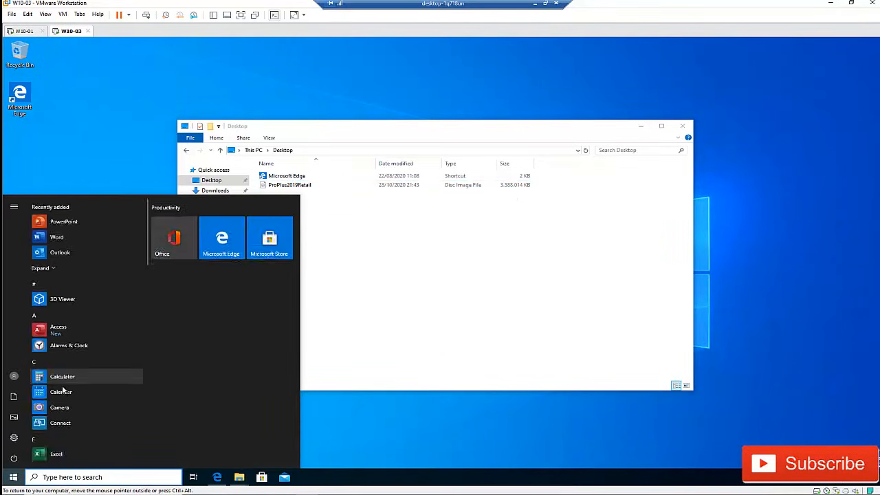
left_click(171, 359)
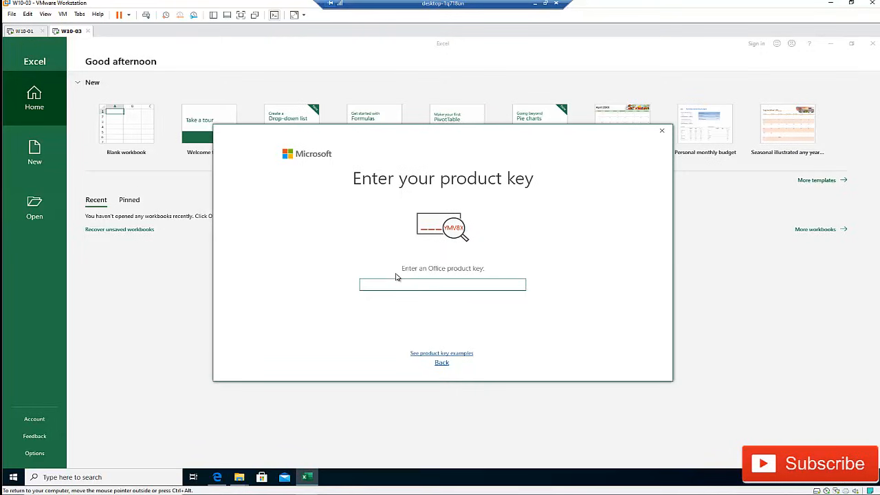
mouse_move(382, 278)
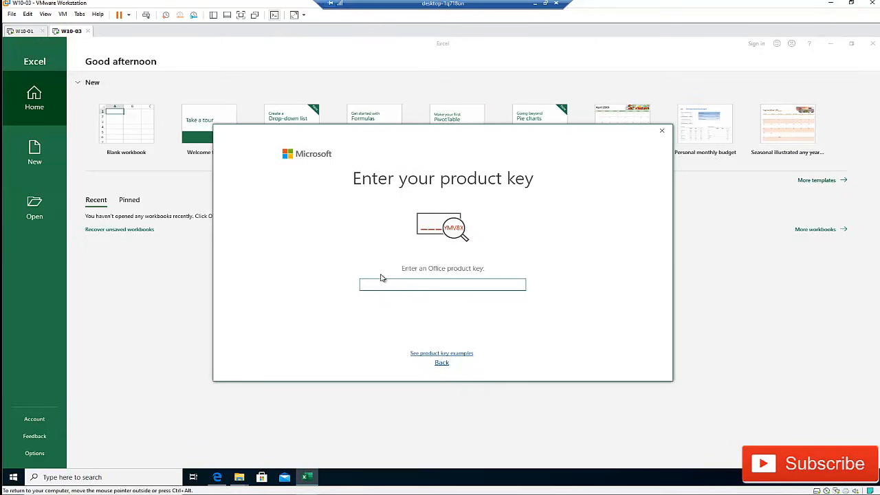
Dismiss the product key prompt and create a new blank workbook.
left_click(662, 131)
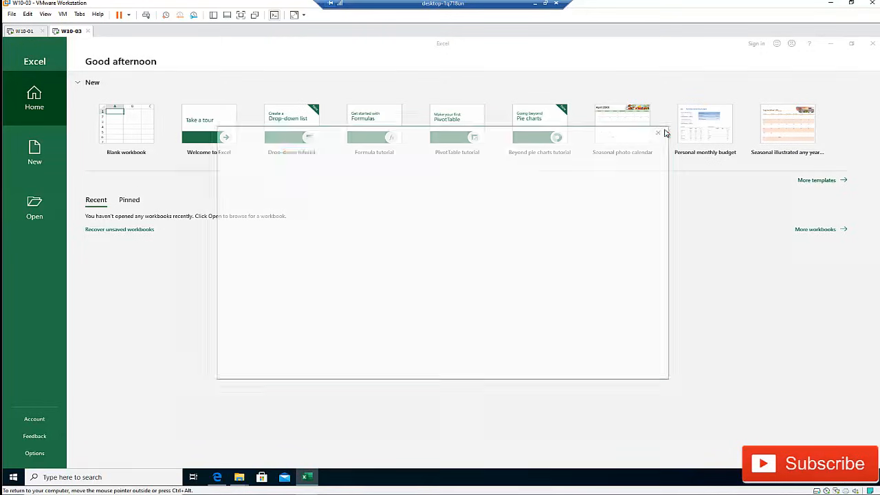
left_click(126, 126)
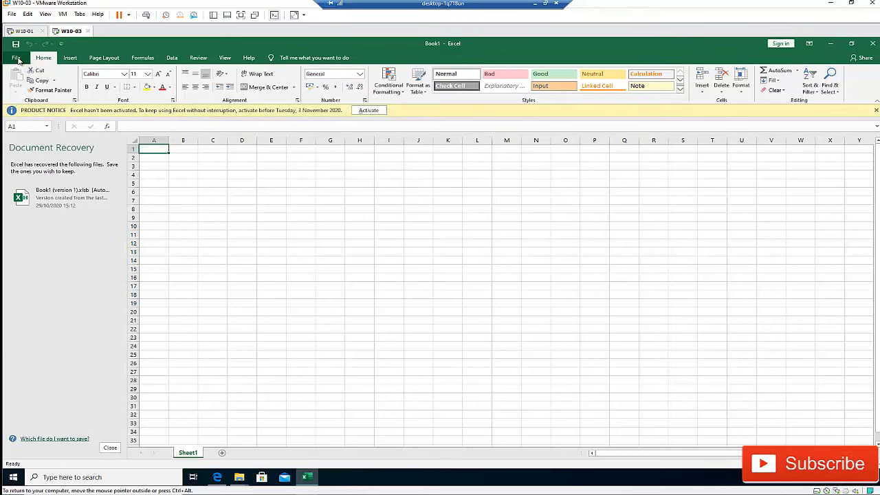
View File > Account showing Office Professional Plus 2019 needing activation, and peek at Update Options.
left_click(15, 57)
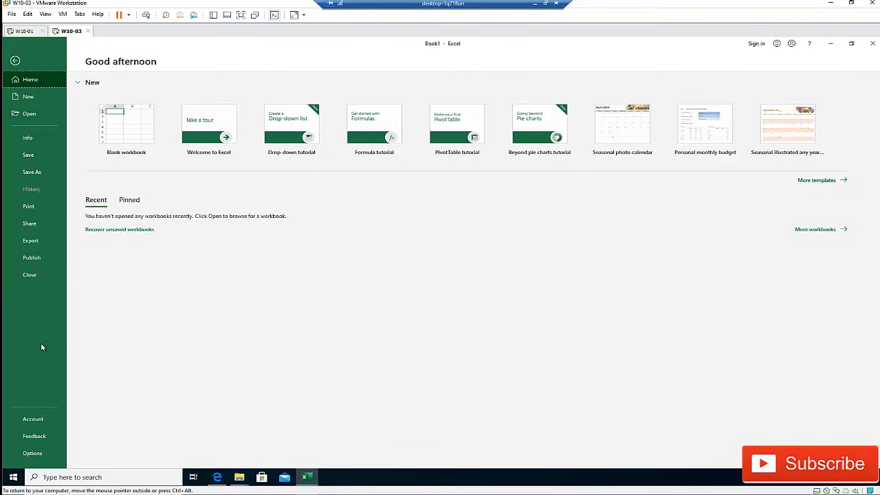
left_click(33, 418)
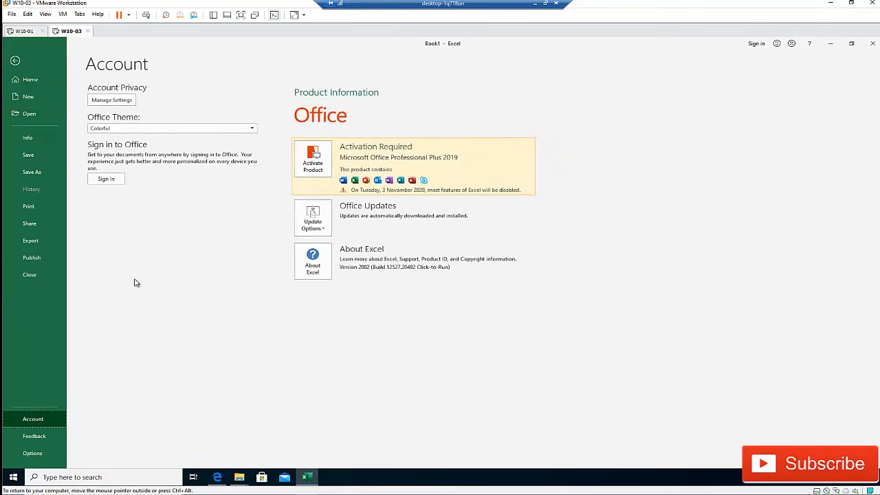
mouse_move(374, 162)
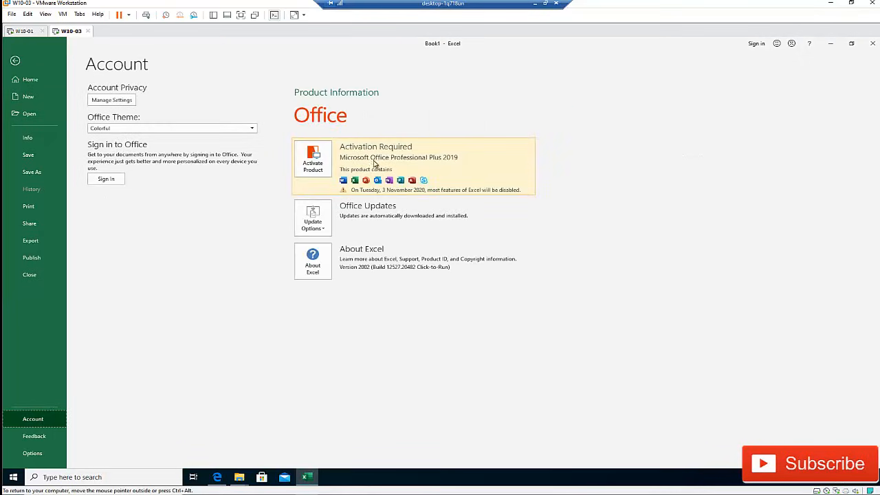
mouse_move(473, 159)
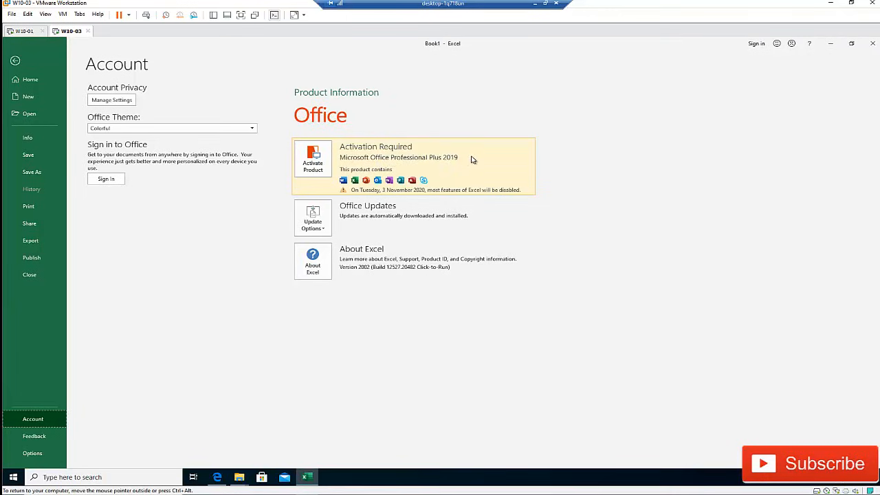
mouse_move(334, 181)
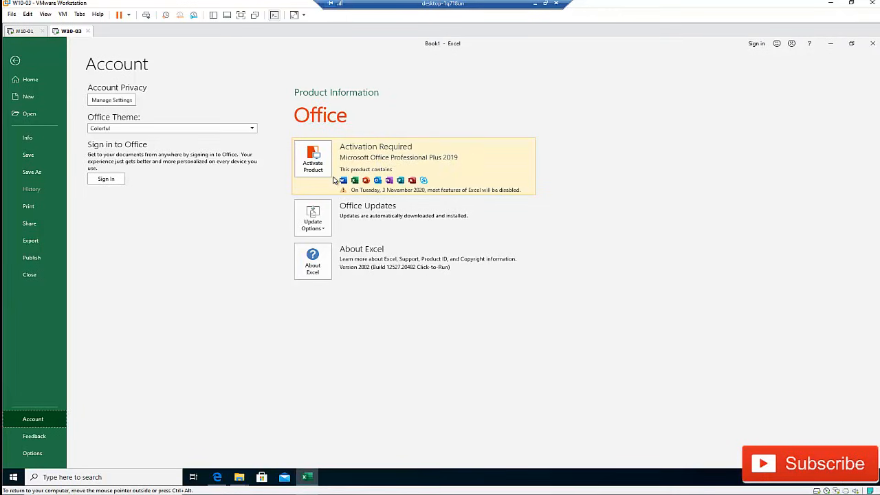
mouse_move(396, 198)
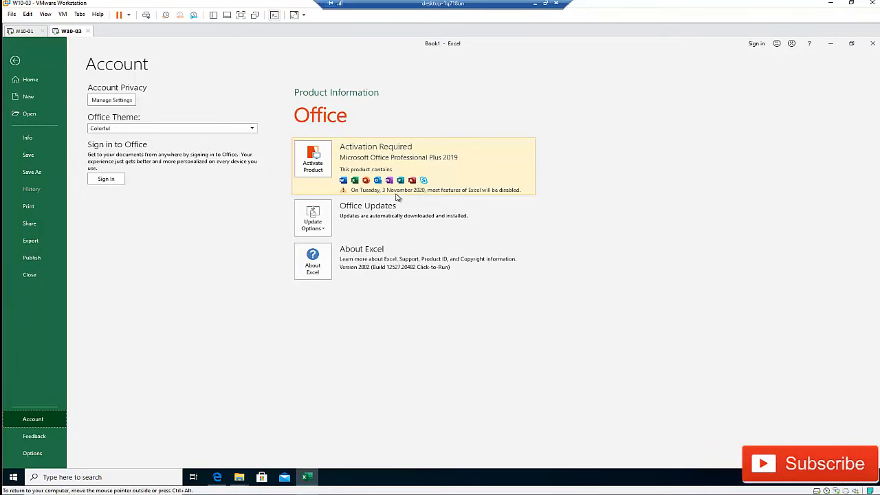
mouse_move(440, 193)
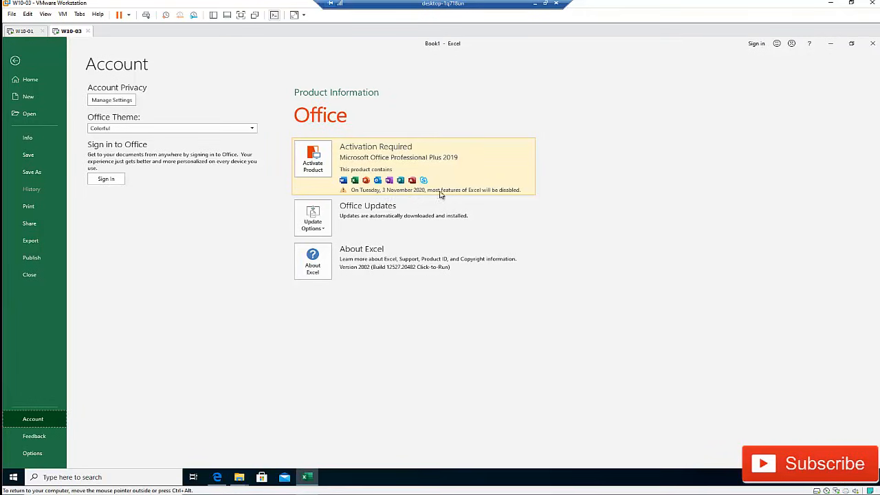
mouse_move(487, 198)
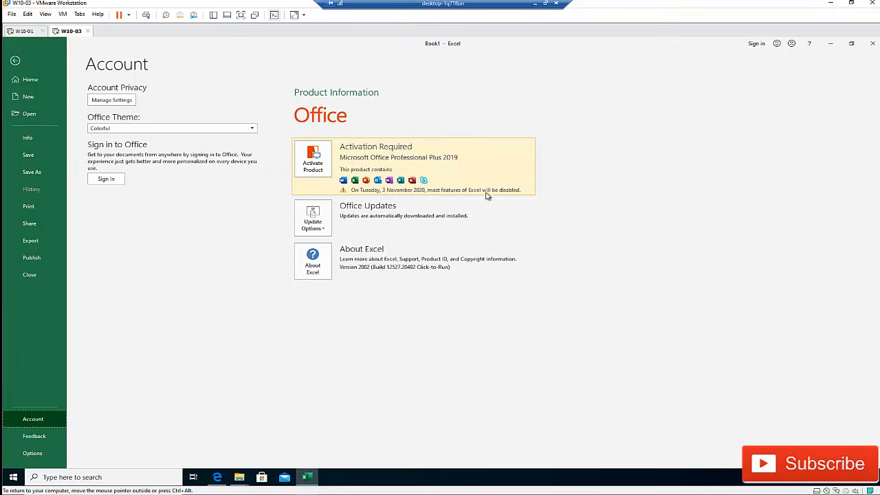
mouse_move(498, 193)
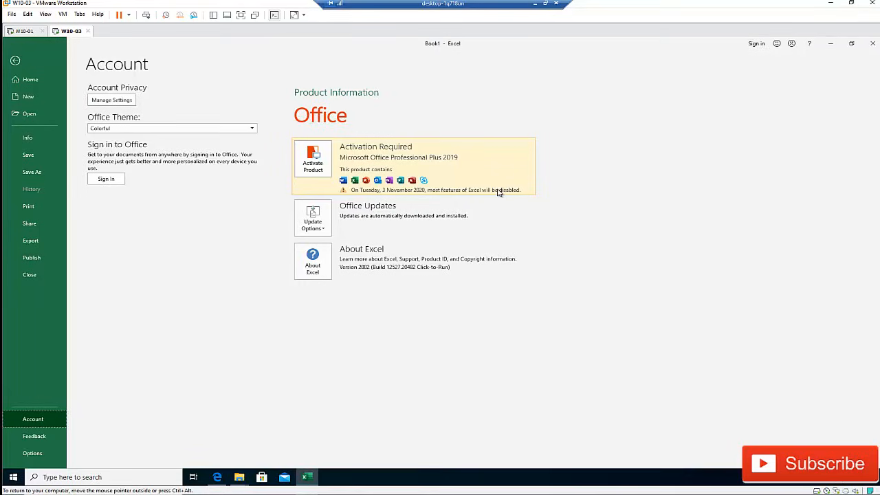
mouse_move(405, 203)
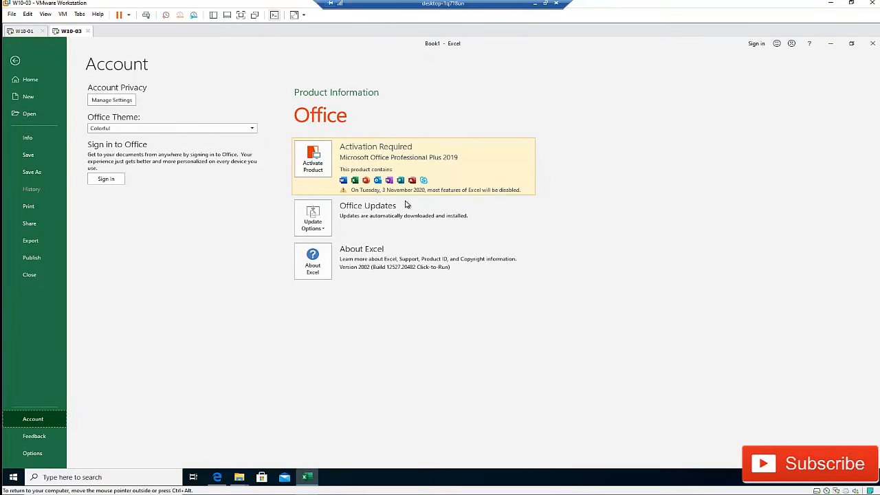
left_click(312, 217)
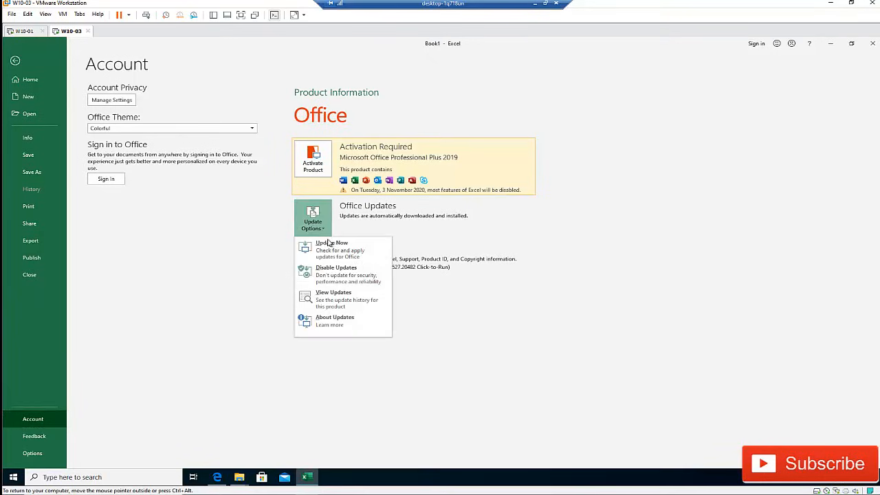
mouse_move(357, 274)
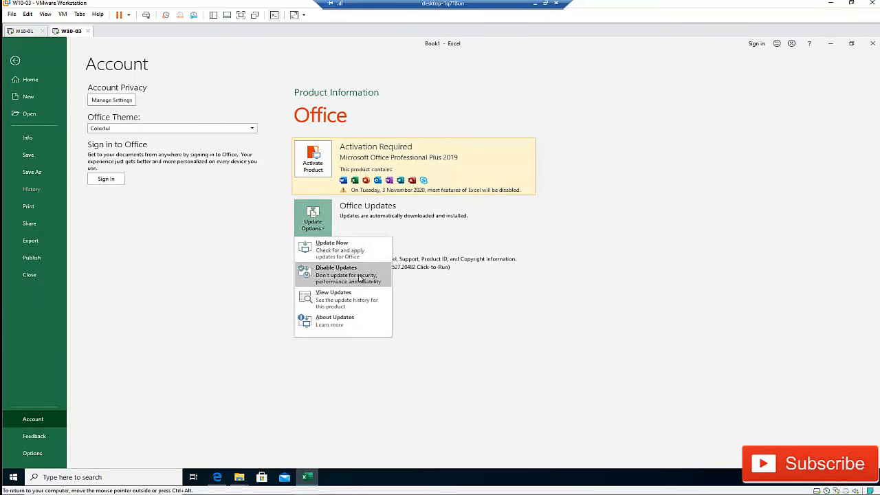
mouse_move(366, 269)
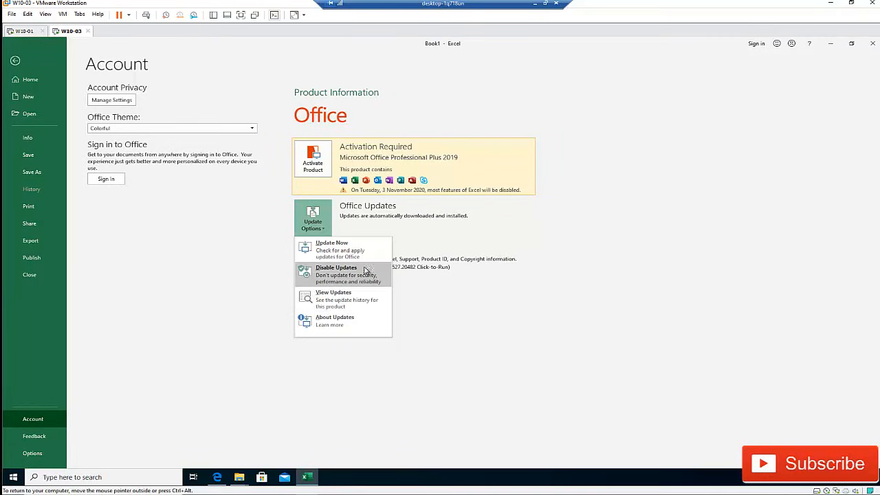
left_click(305, 187)
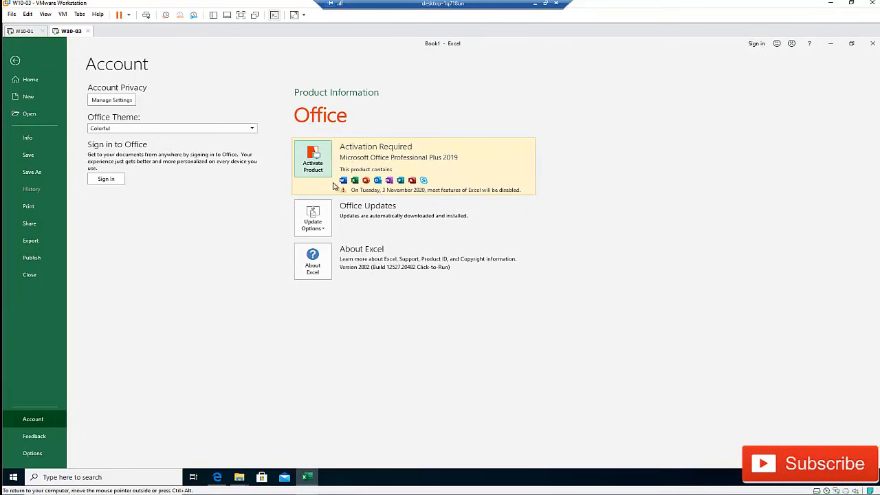
Start activating Office, then close the 'Sign in to set up Office' prompt.
left_click(106, 178)
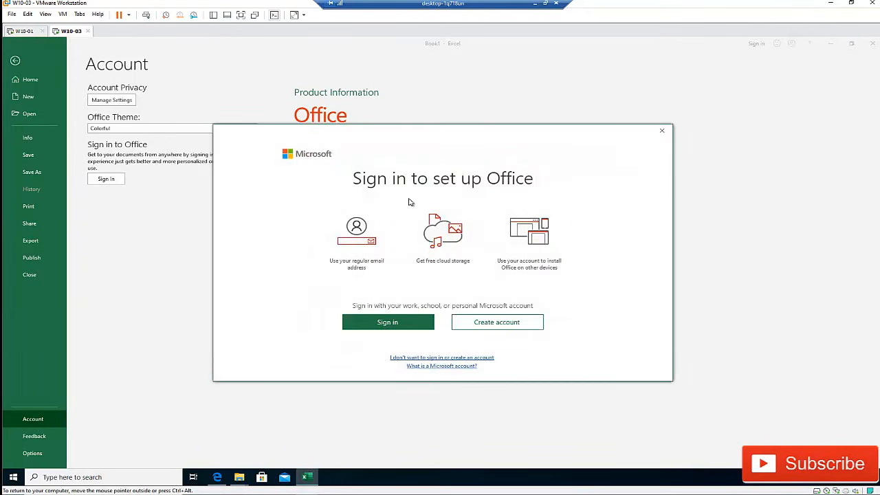
mouse_move(661, 132)
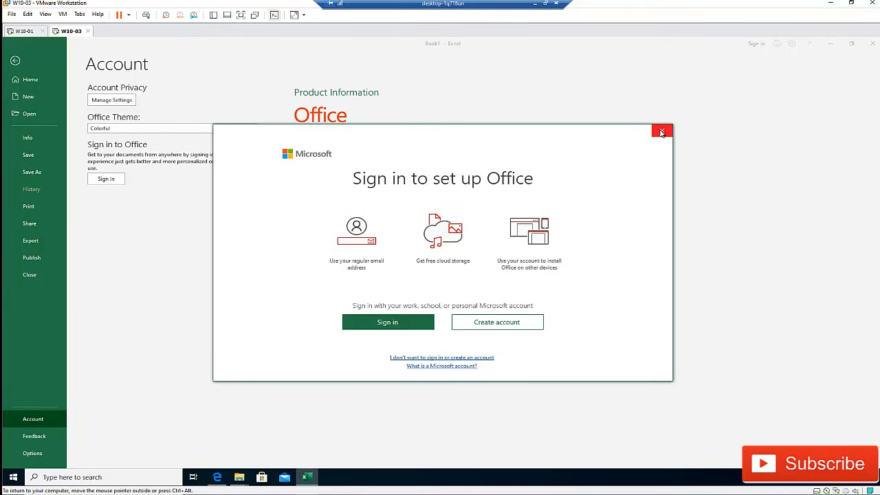
left_click(662, 132)
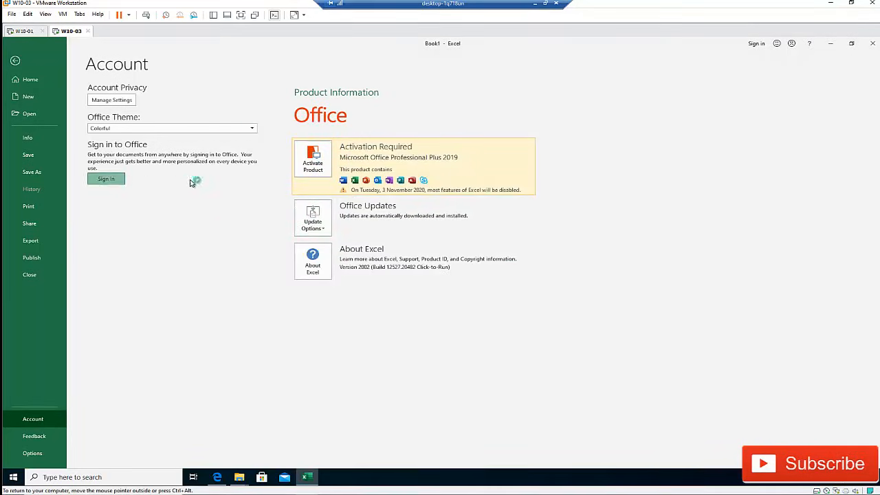
left_click(105, 179)
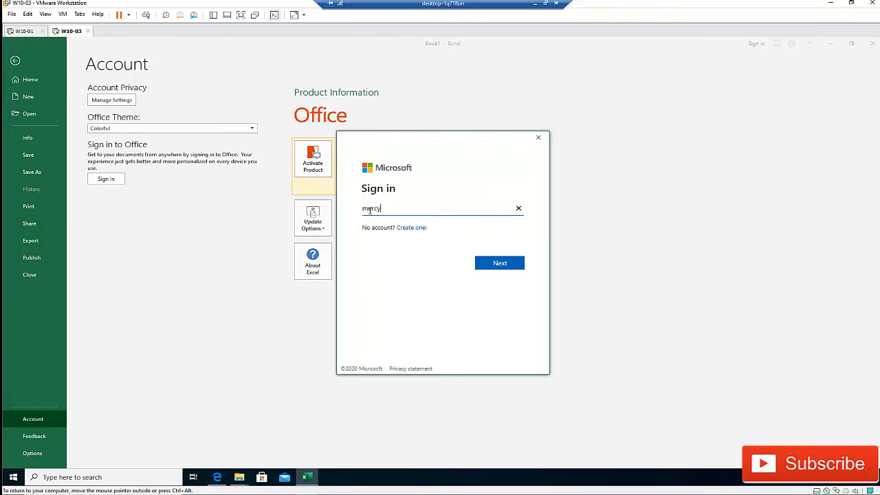
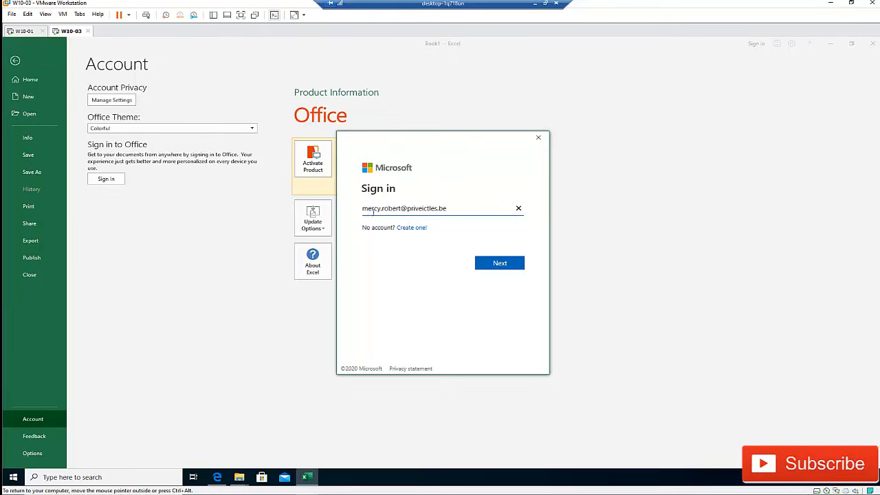
mouse_move(363, 226)
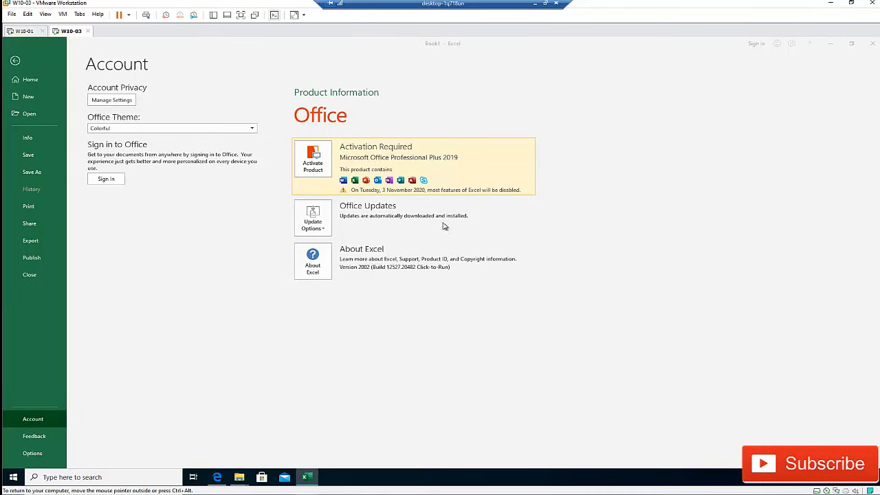
Let sign-in finish so the Account page lists the user with OneDrive and Sites connected.
left_click(106, 179)
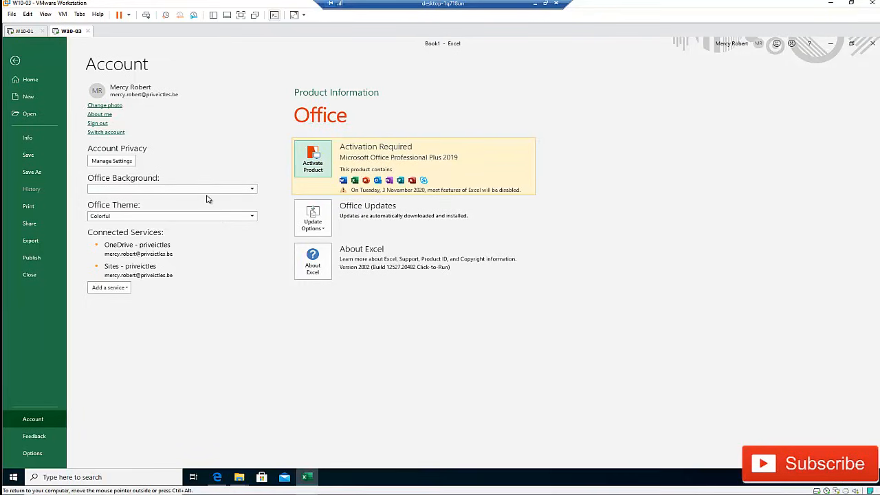
mouse_move(286, 143)
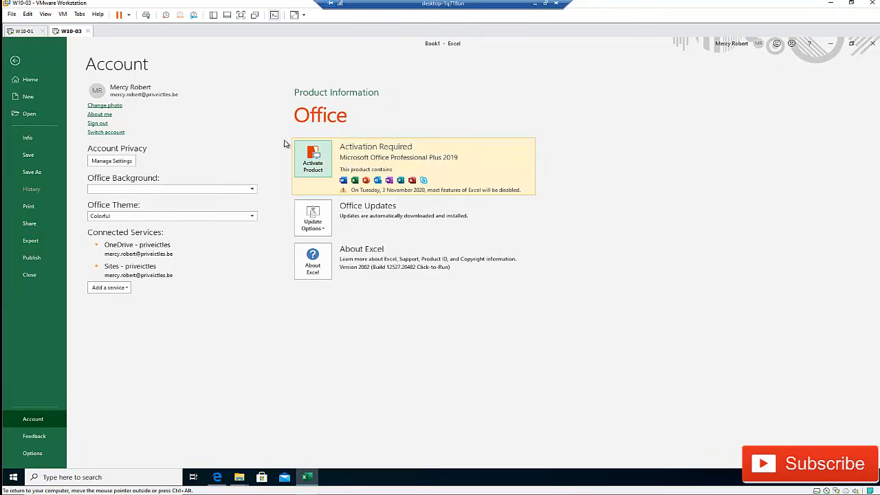
mouse_move(173, 98)
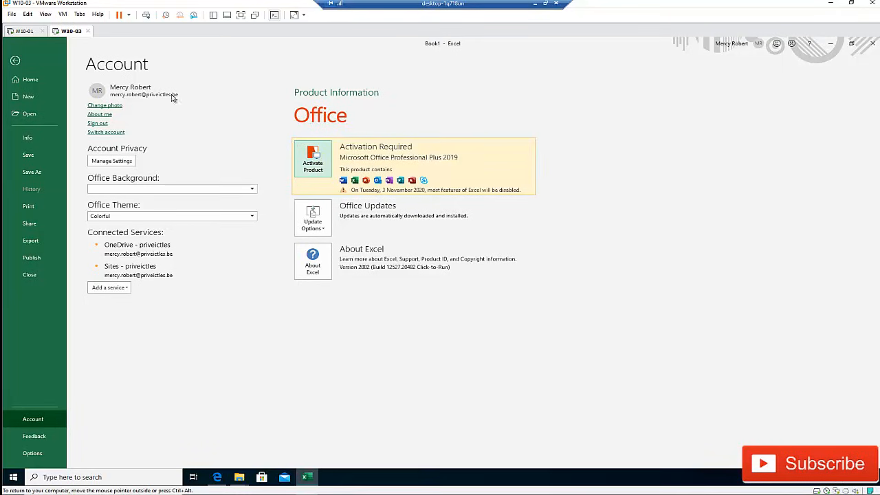
mouse_move(269, 269)
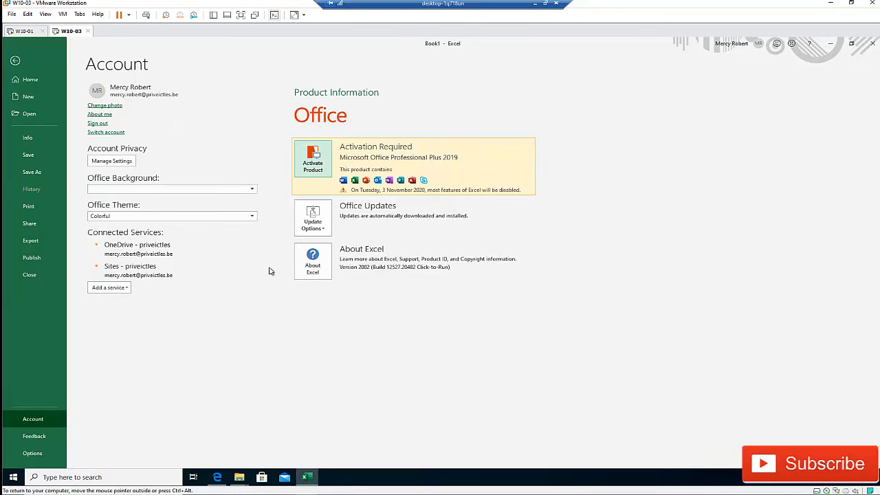
mouse_move(368, 201)
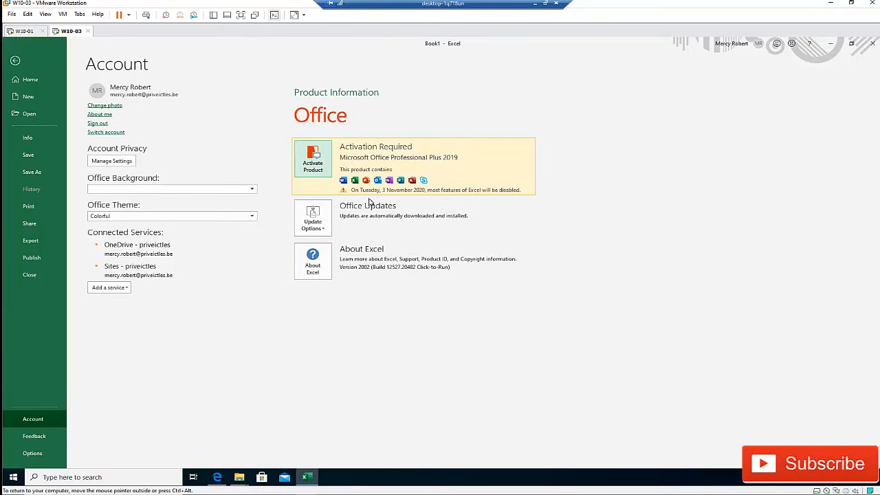
mouse_move(153, 127)
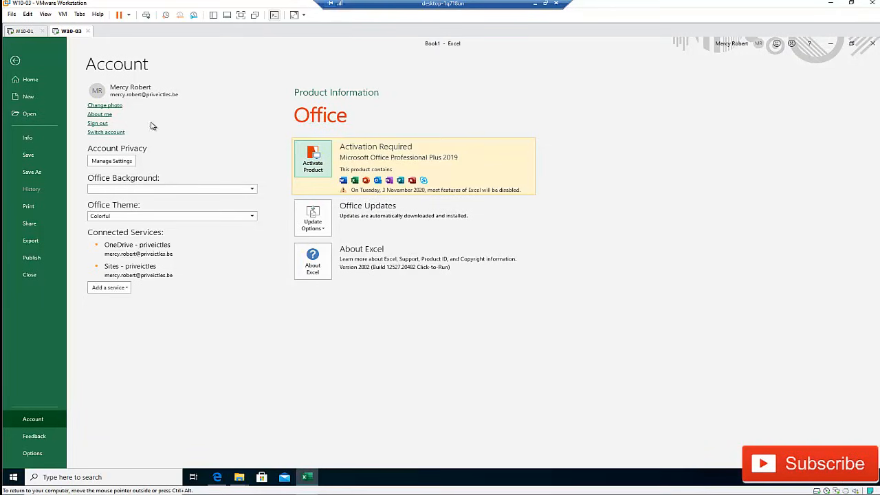
mouse_move(113, 105)
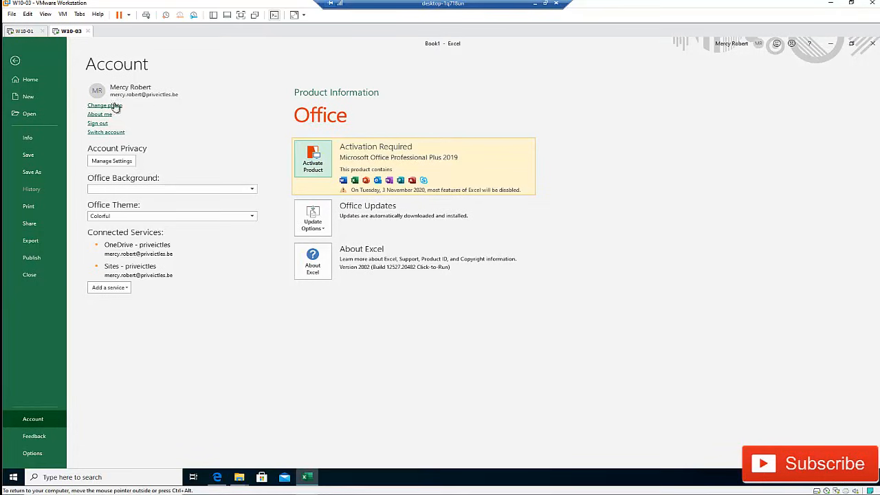
mouse_move(162, 280)
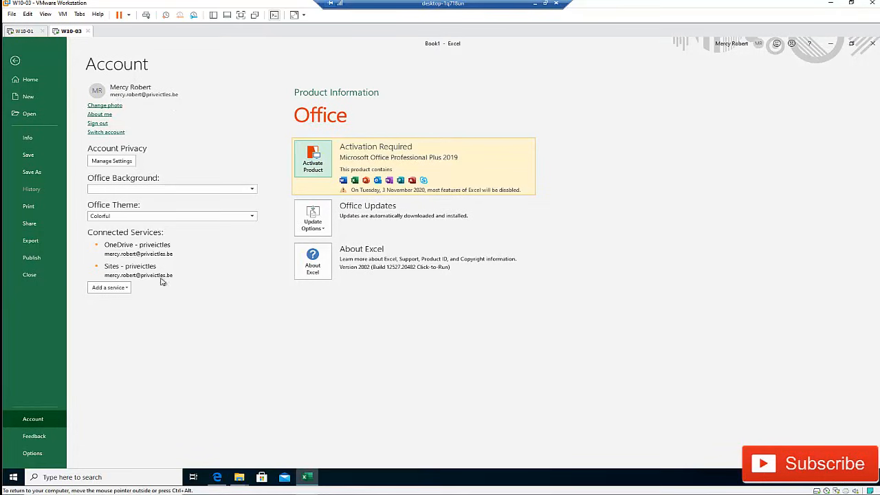
mouse_move(112, 249)
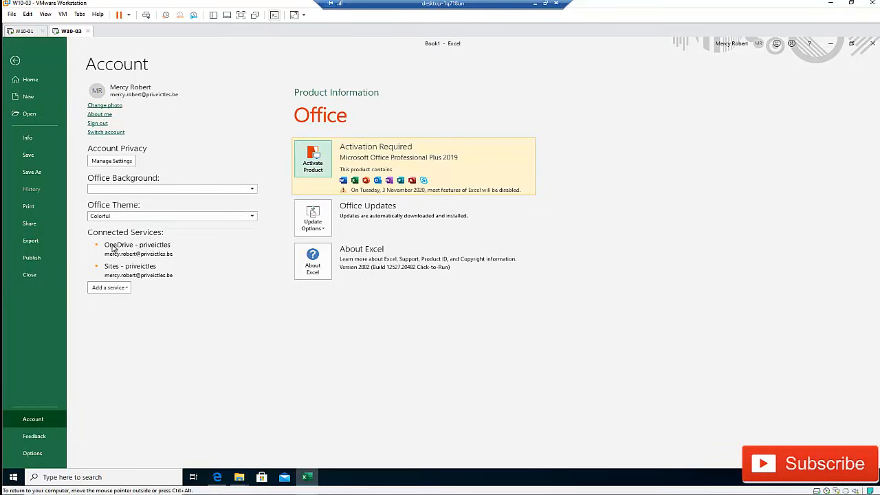
mouse_move(143, 253)
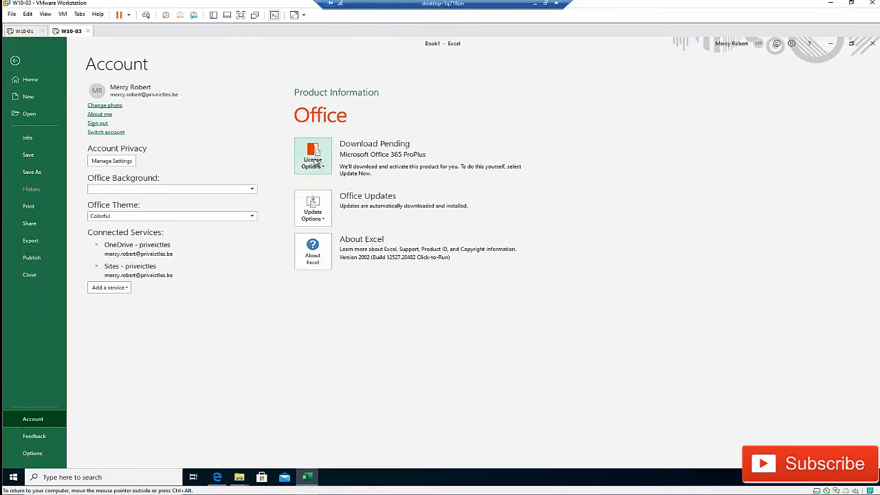
mouse_move(433, 173)
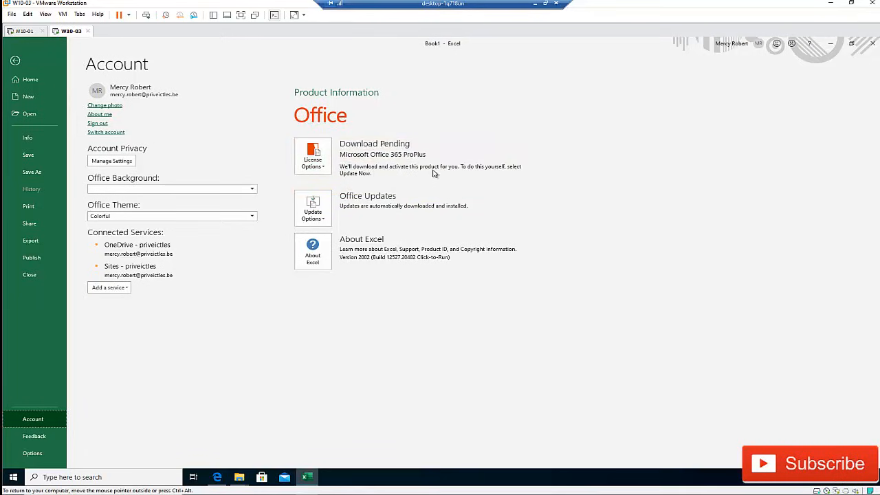
mouse_move(349, 182)
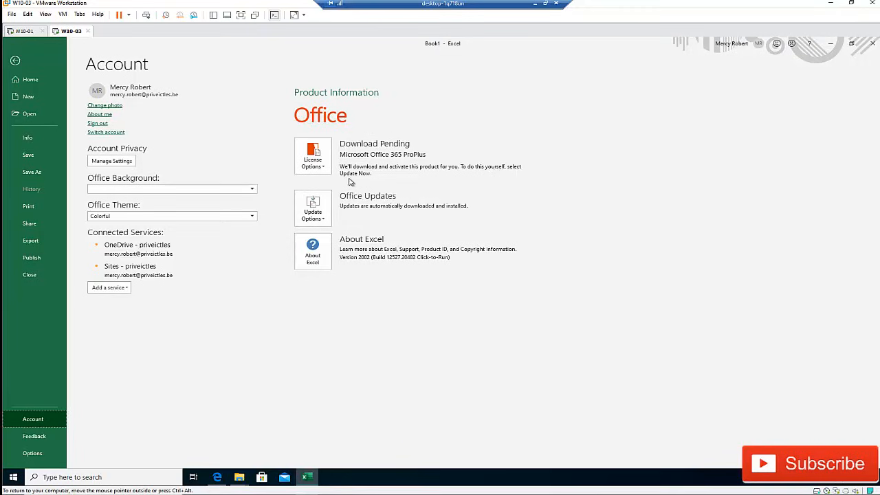
With Office 365 ProPlus shown as Download Pending, bring up Update Options.
left_click(312, 155)
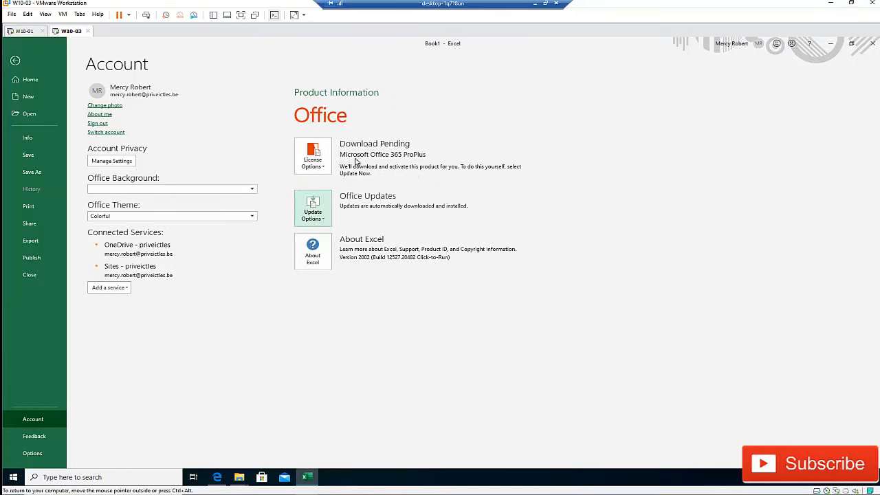
mouse_move(413, 162)
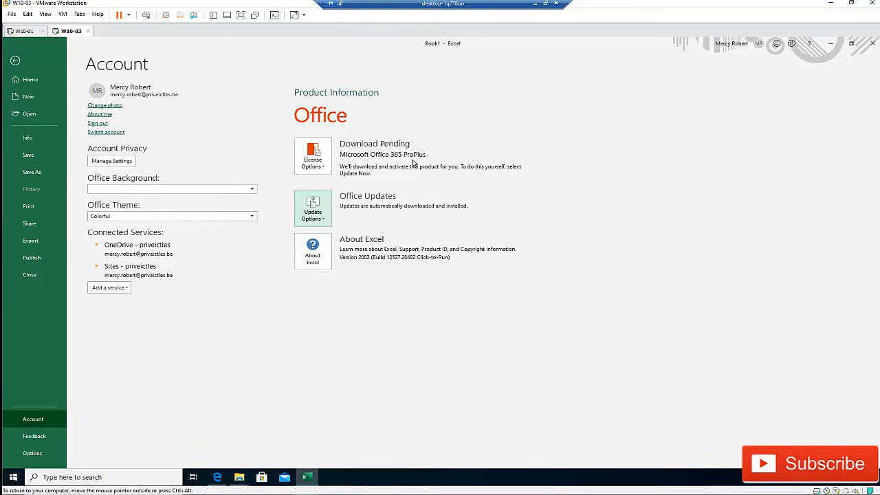
mouse_move(450, 162)
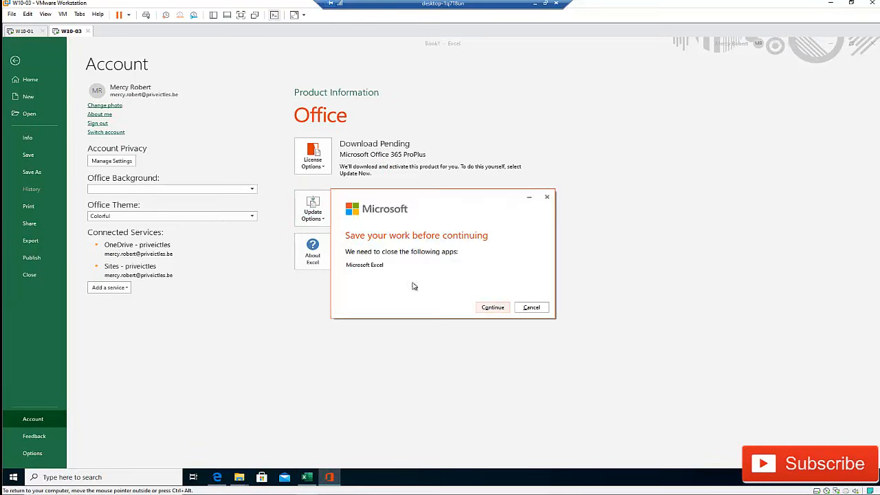
mouse_move(365, 258)
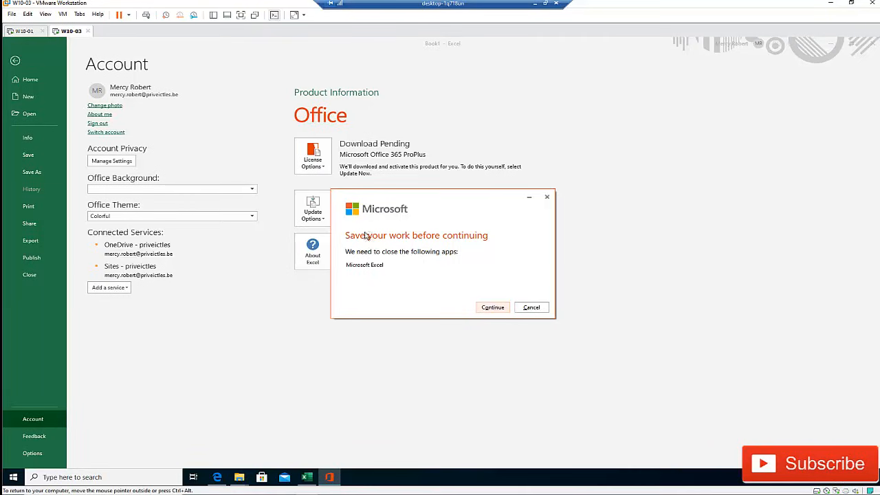
Continue the update, letting it close Excel.
left_click(531, 308)
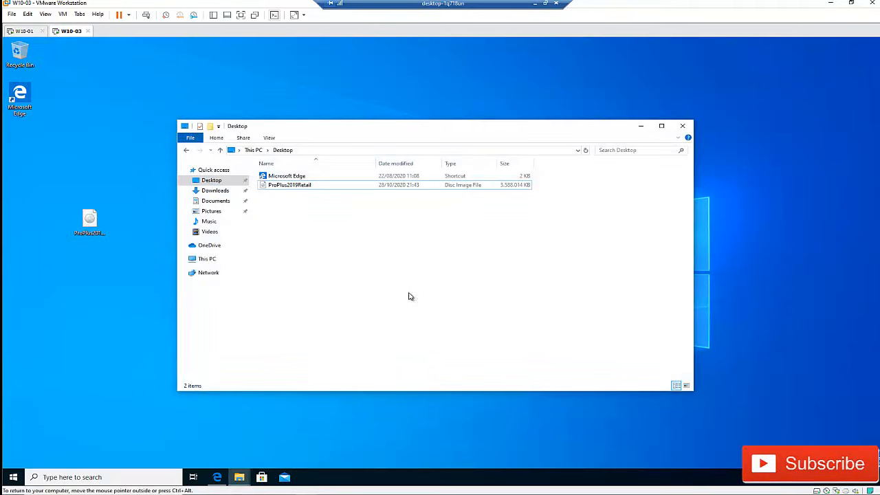
mouse_move(519, 343)
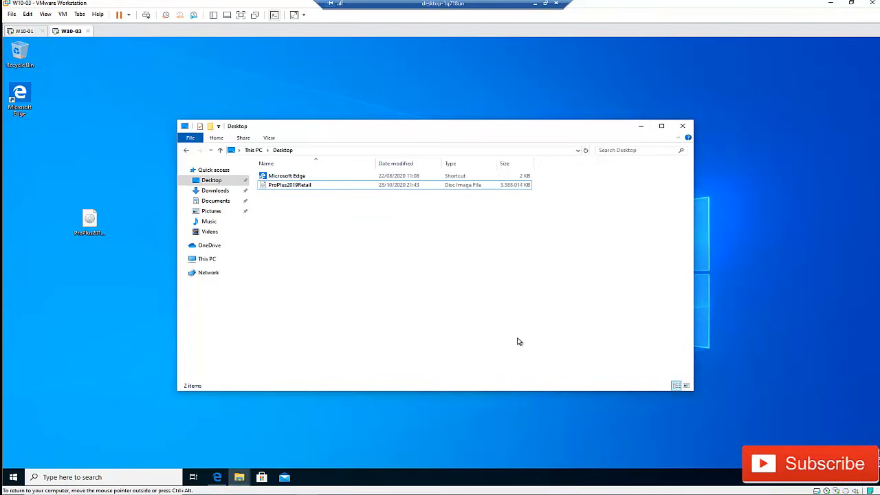
mouse_move(403, 338)
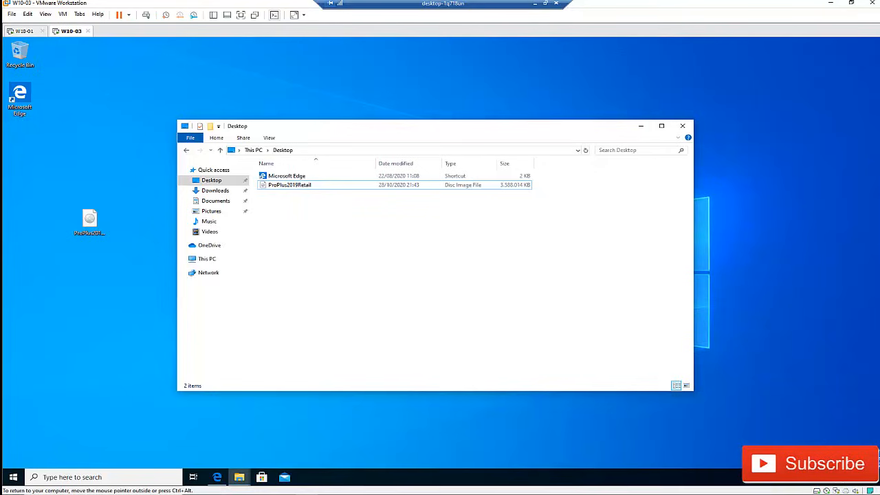
Close File Explorer, relaunch Excel and start a new blank workbook Book1.
left_click(682, 126)
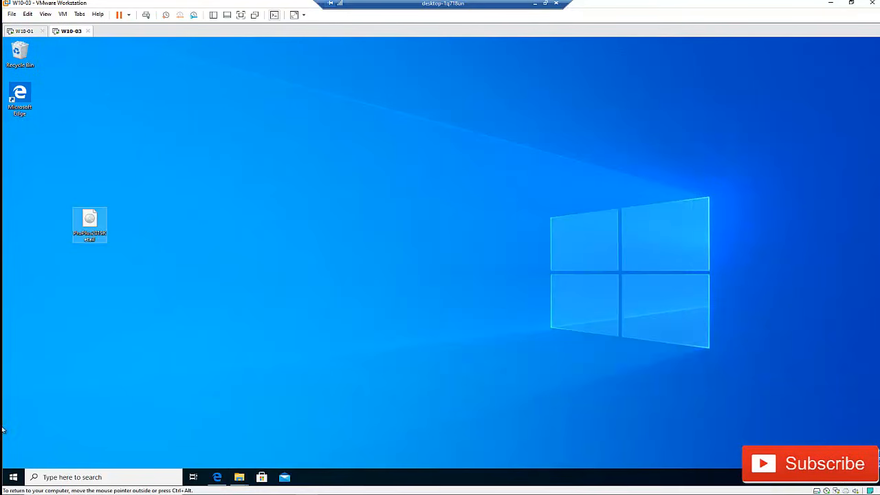
left_click(14, 476)
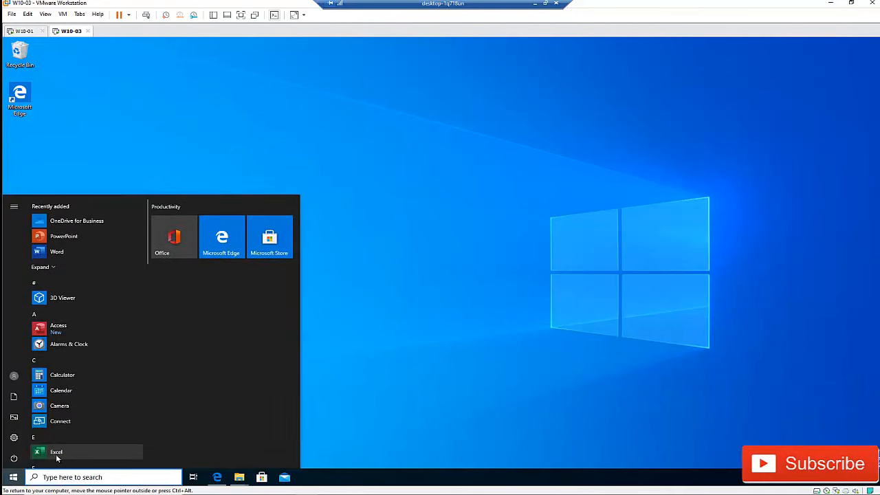
left_click(57, 451)
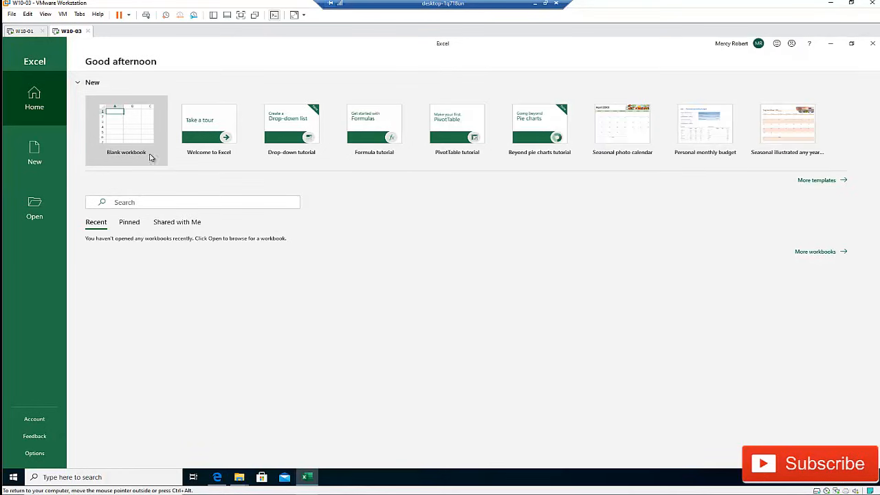
mouse_move(517, 253)
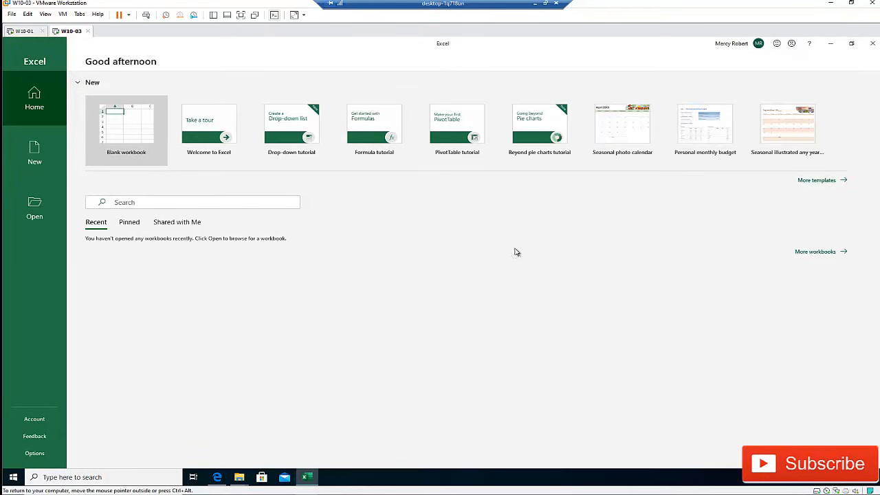
mouse_move(317, 235)
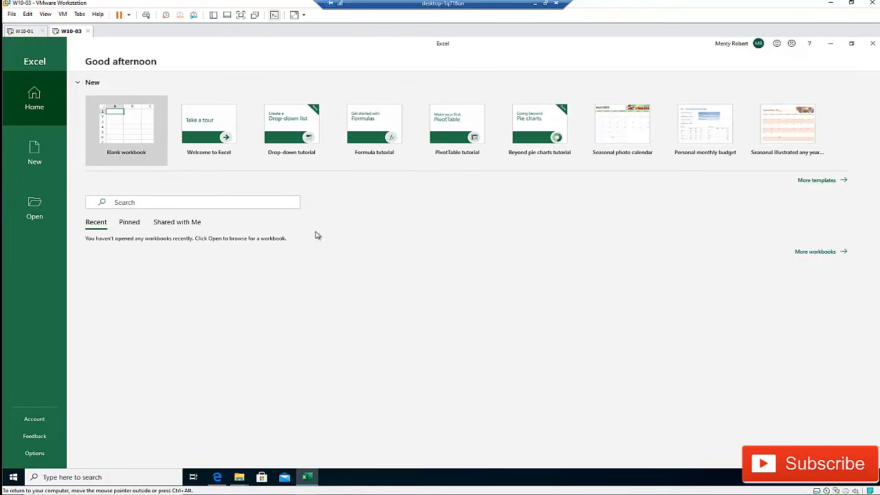
left_click(126, 121)
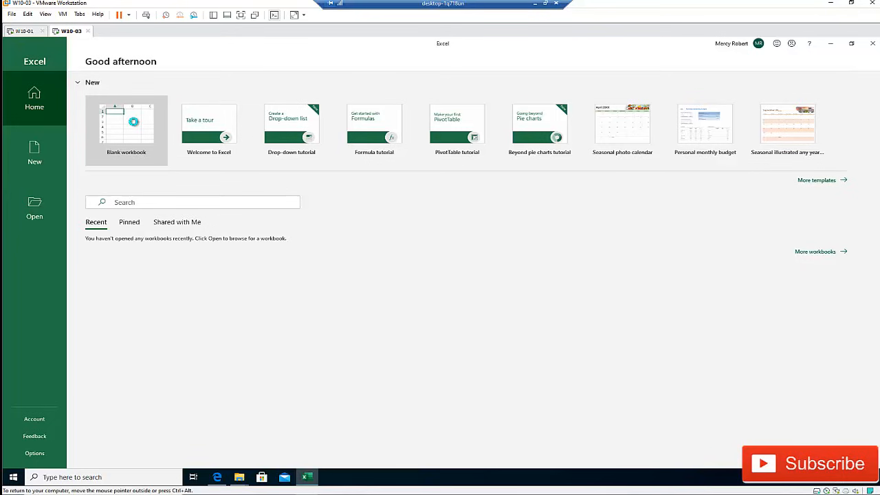
left_click(126, 131)
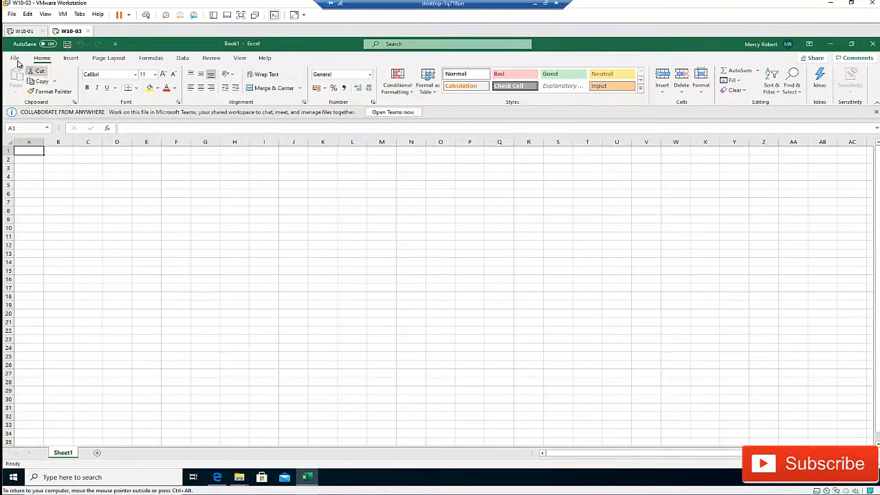
View File > Account listing Subscription Product Microsoft Office 365 ProPlus for the signed-in user.
left_click(14, 57)
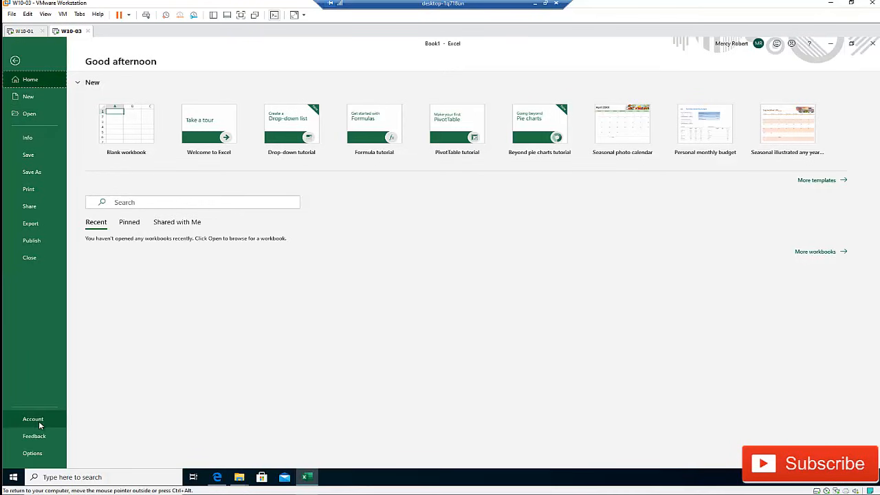
left_click(33, 418)
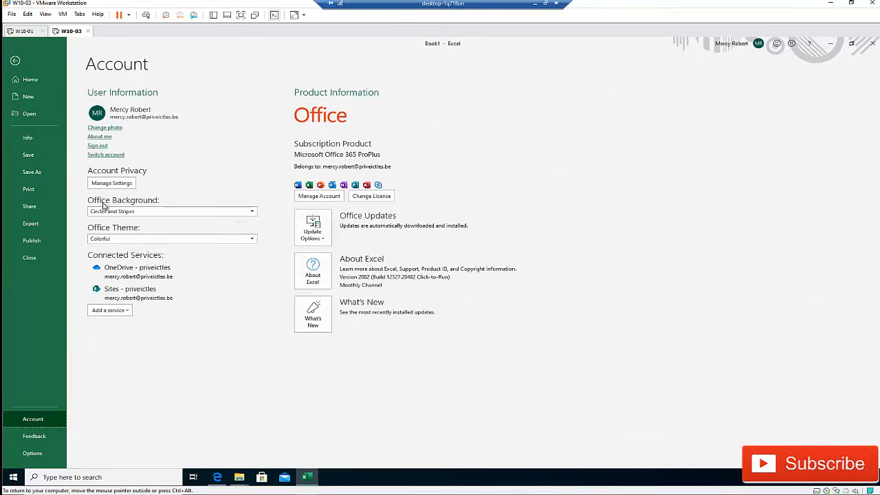
mouse_move(357, 154)
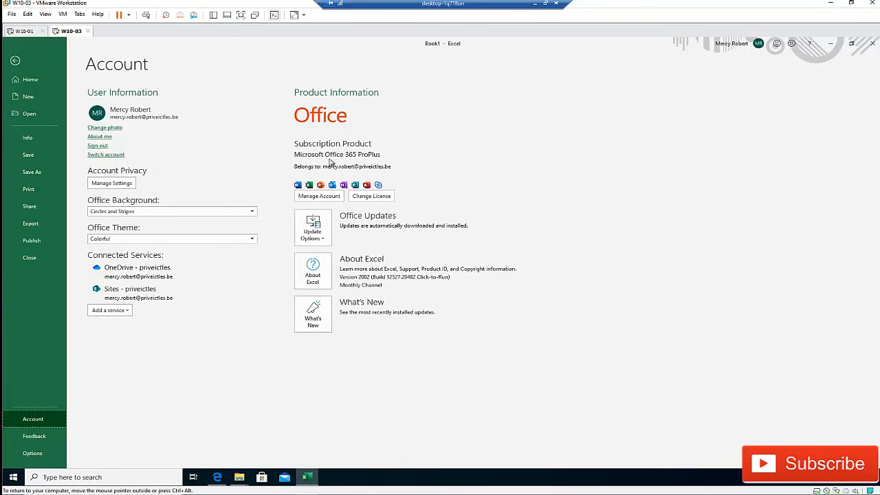
mouse_move(377, 159)
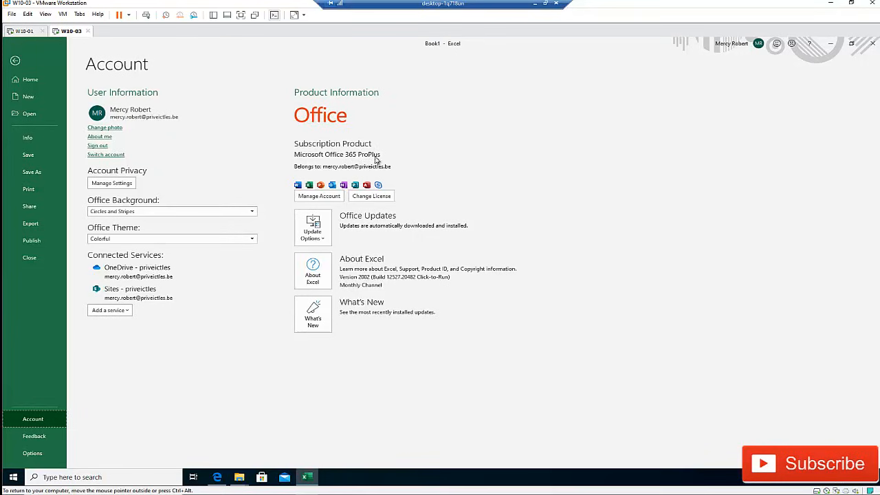
mouse_move(346, 161)
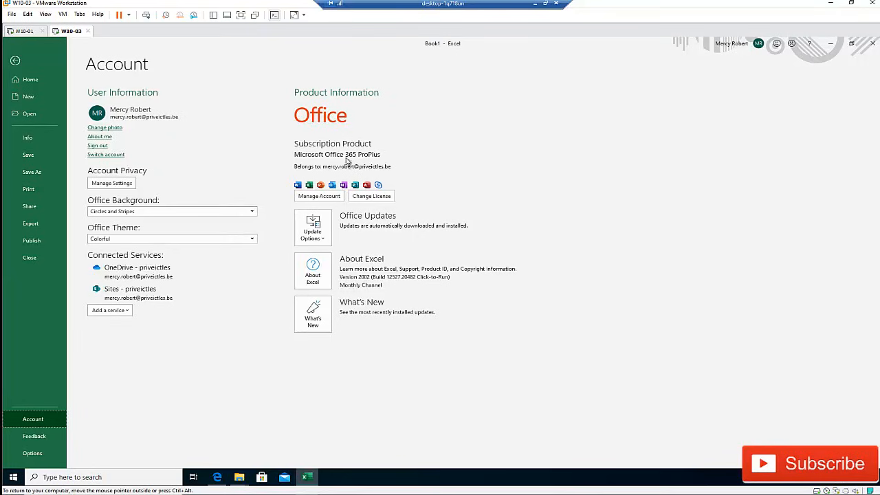
mouse_move(352, 173)
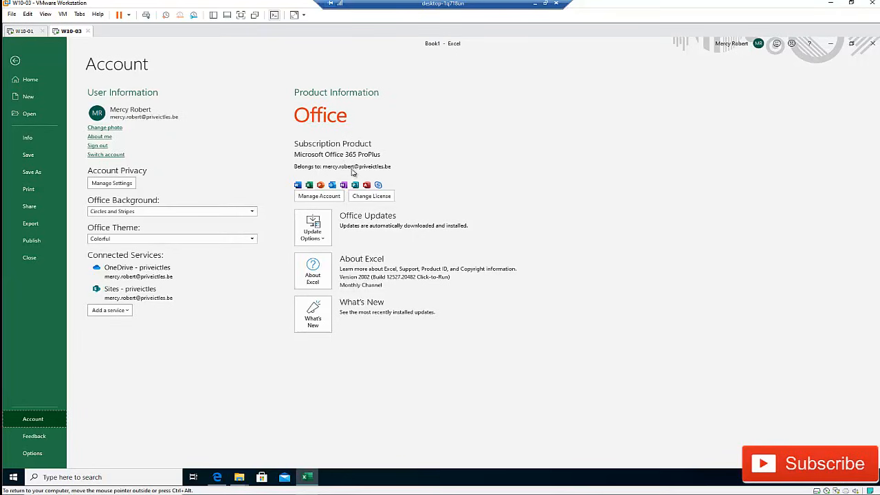
mouse_move(310, 151)
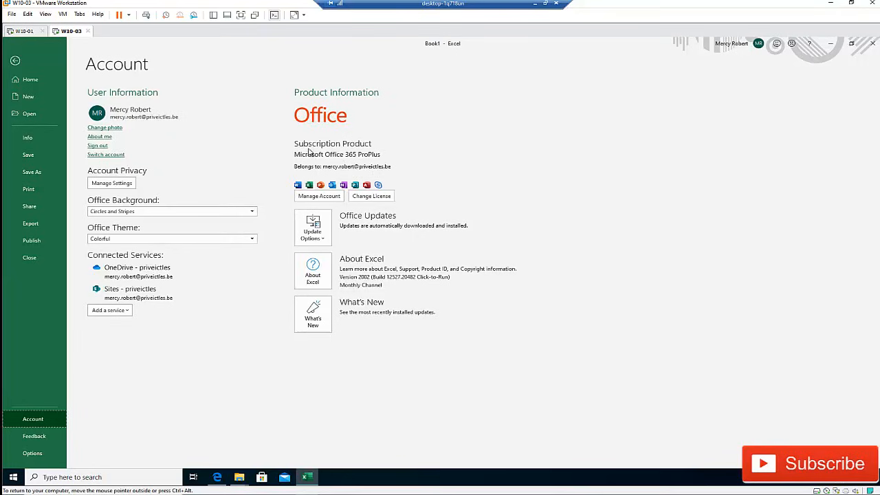
mouse_move(366, 162)
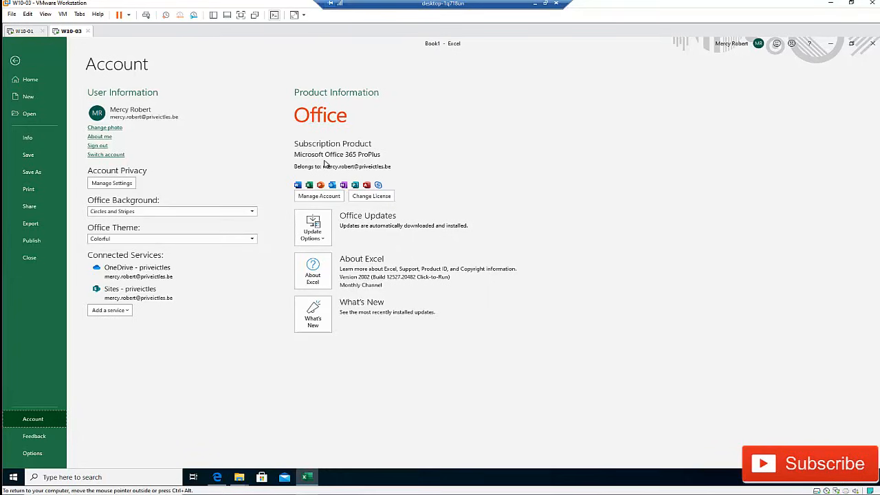
mouse_move(548, 176)
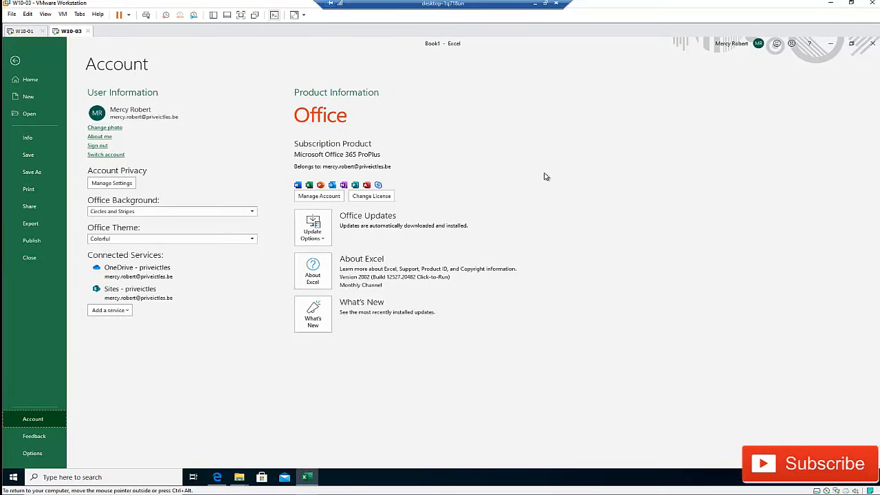
mouse_move(330, 180)
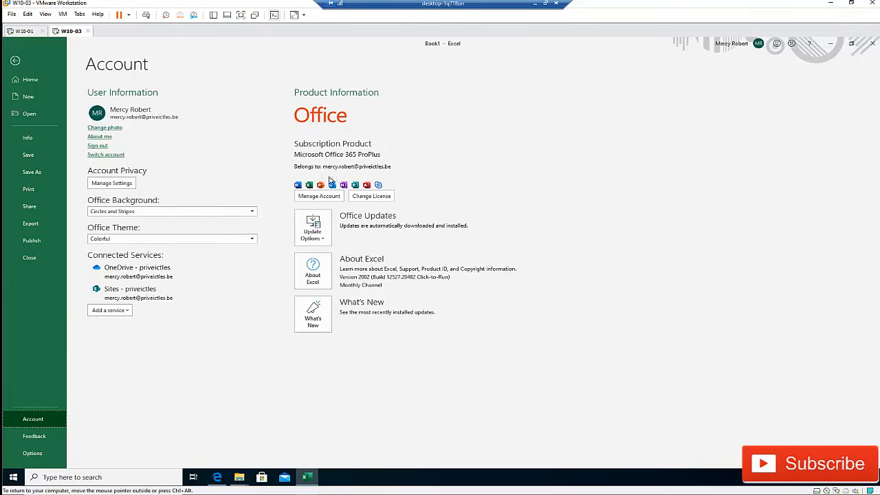
mouse_move(386, 159)
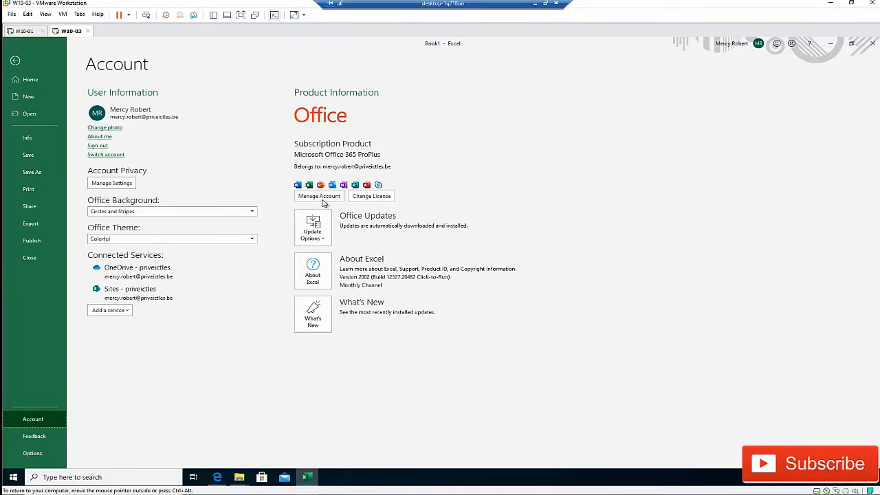
mouse_move(351, 193)
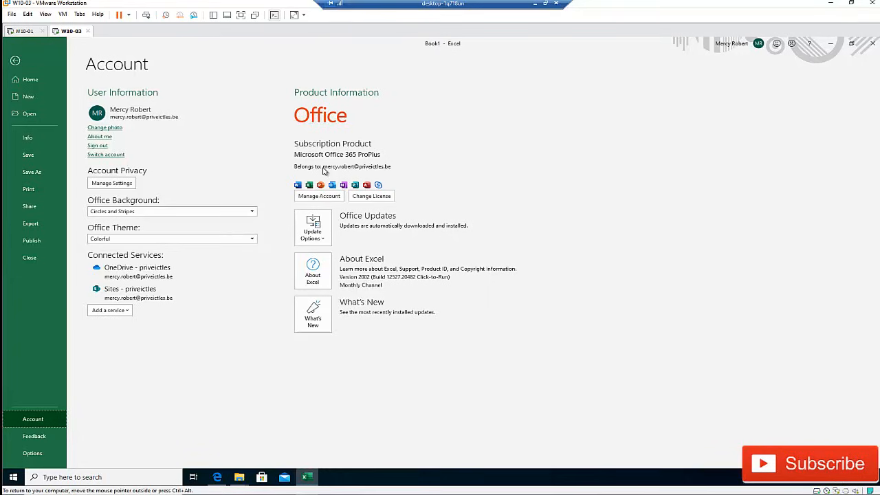
mouse_move(415, 167)
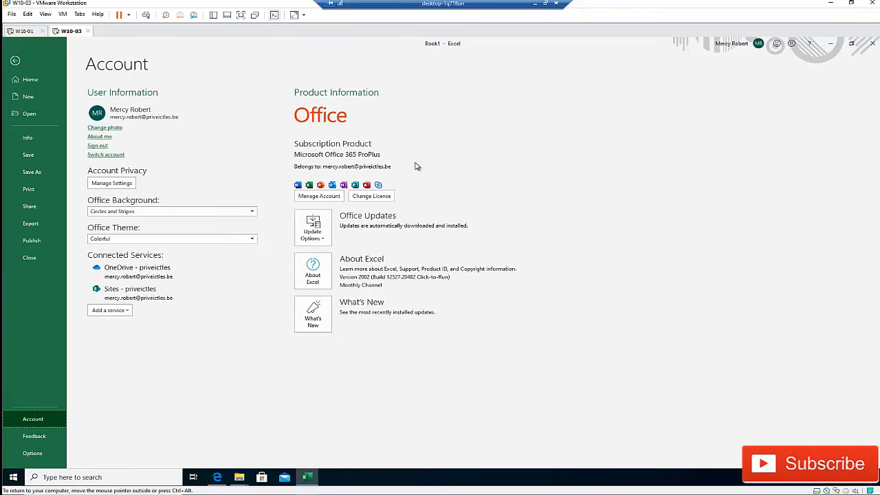
mouse_move(605, 246)
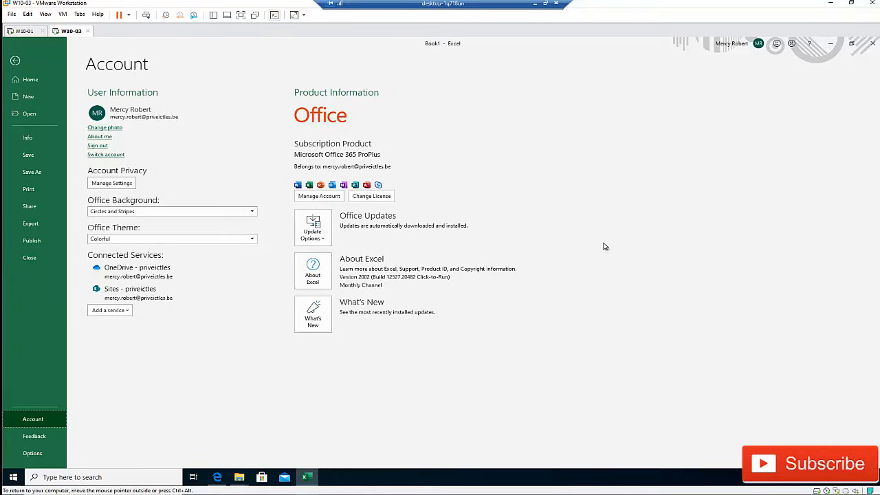